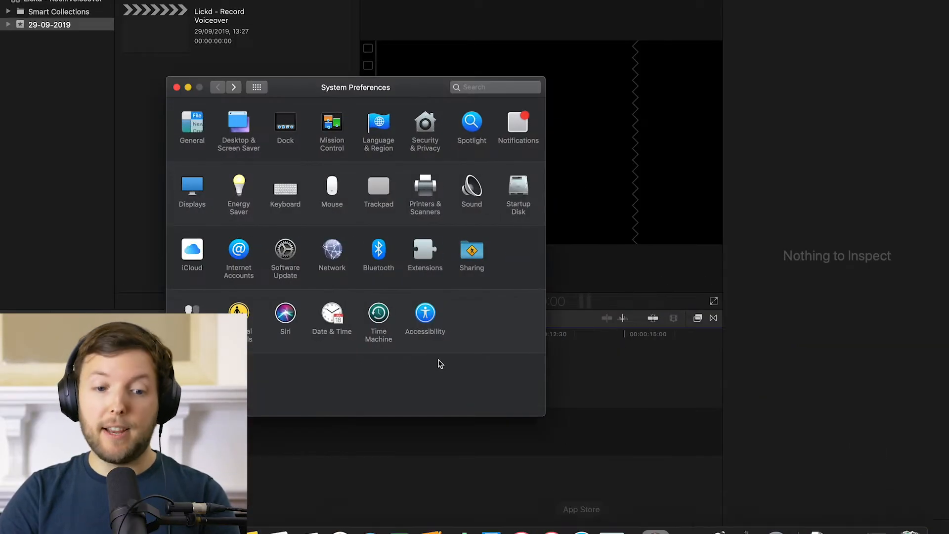
- In Sound input settings, choose Fireface UCX (23686567) as the input device
click(472, 189)
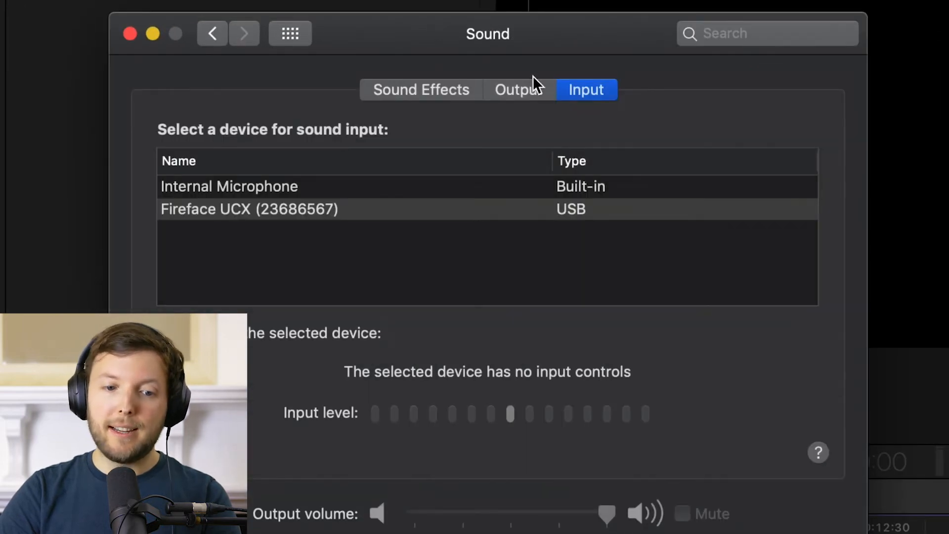
mouse_move(229, 224)
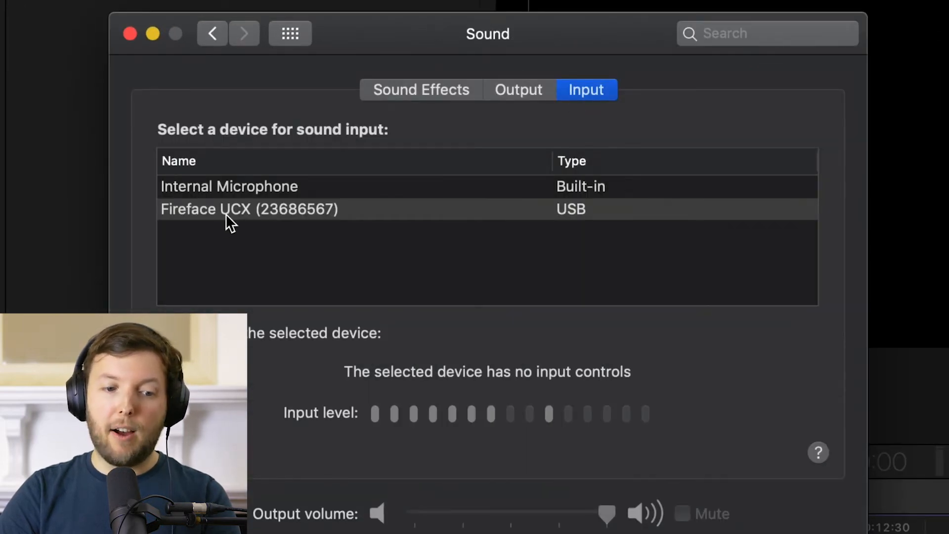
click(248, 208)
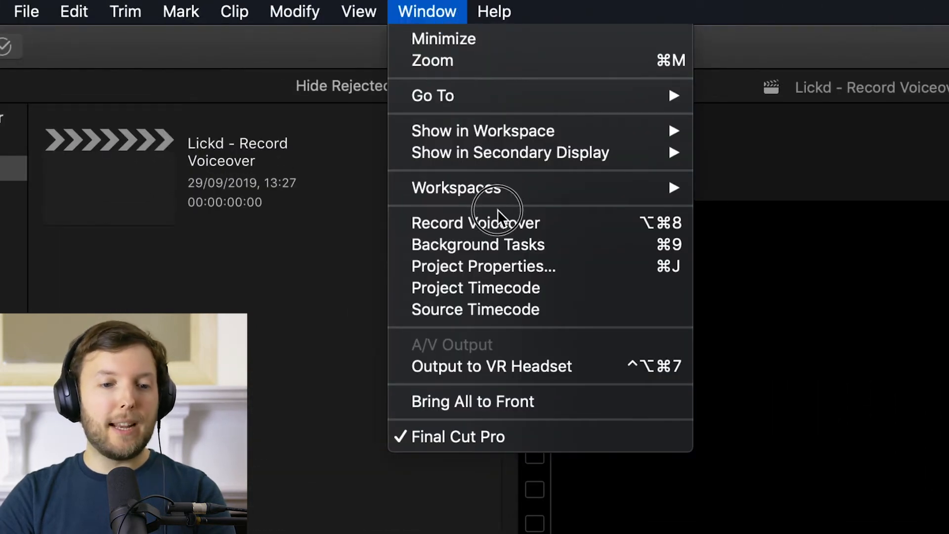
- Open Record Voiceover and keep Input on System Setting (Fireface UCX), gain at 6
click(475, 223)
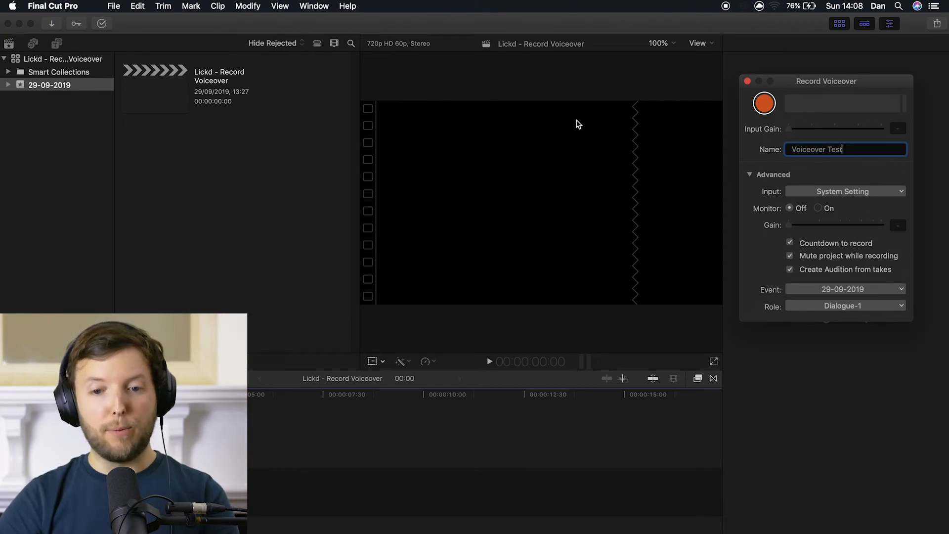
mouse_move(661, 141)
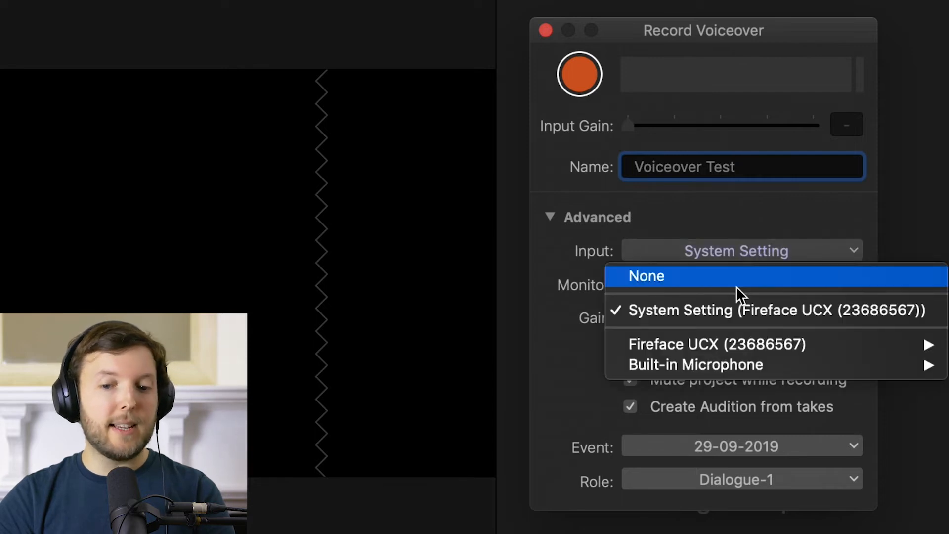
mouse_move(753, 310)
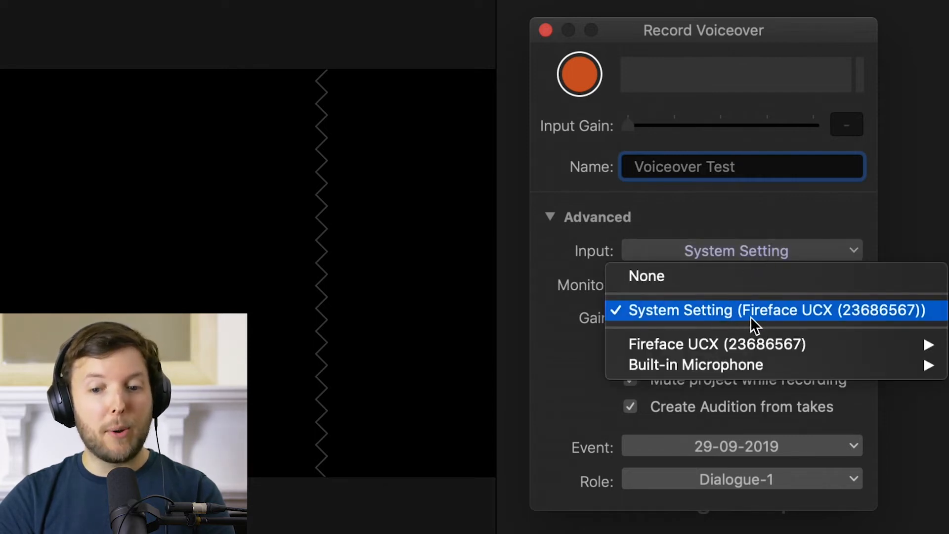
mouse_move(820, 324)
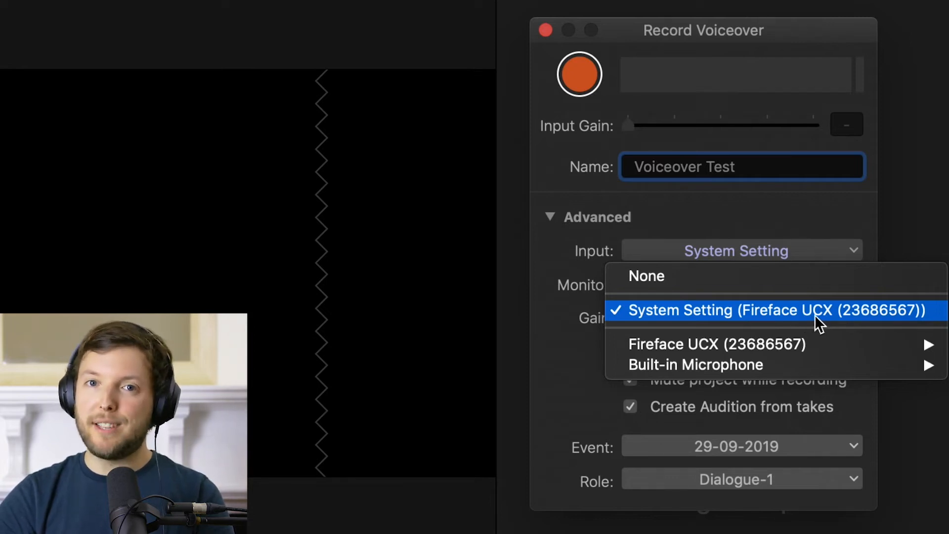
click(781, 310)
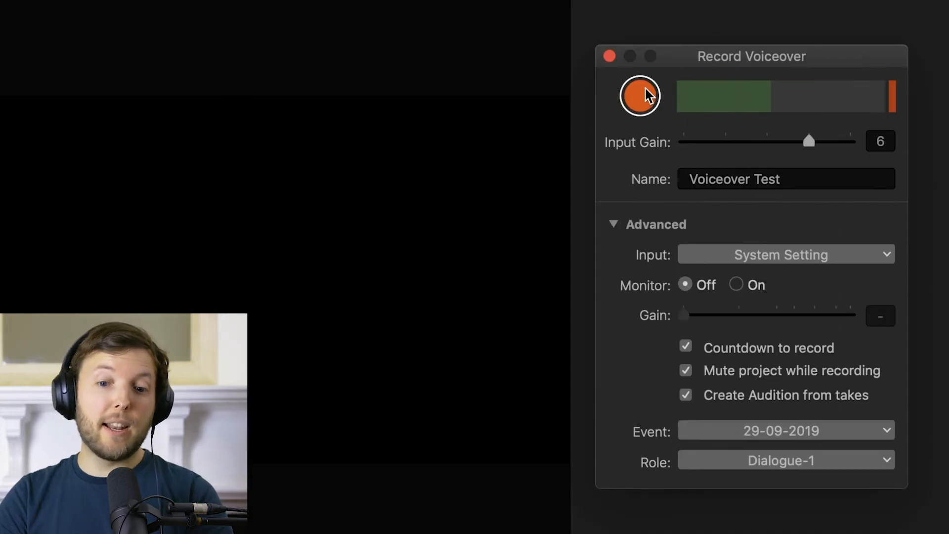
- Record voiceover takes, starting and stopping, giving clips Voiceover Test1 through Test3
click(786, 179)
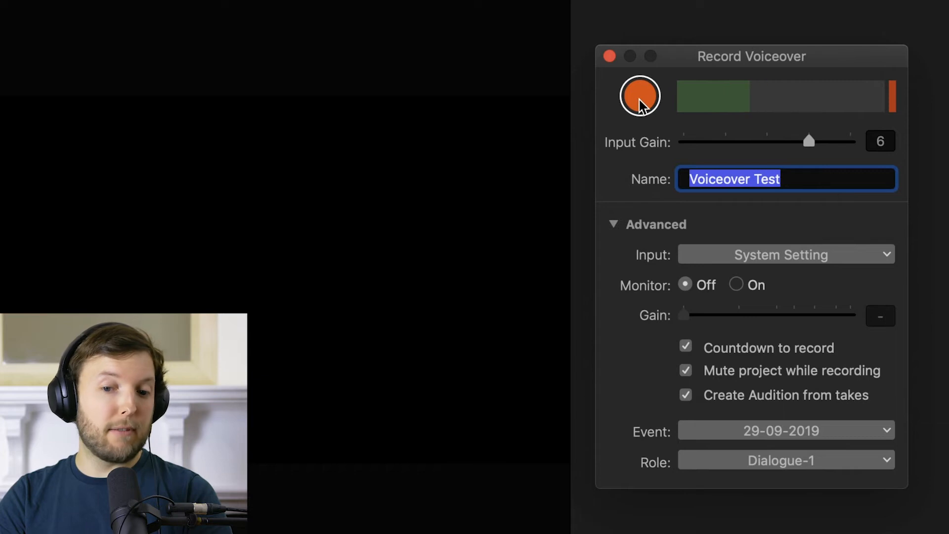
click(639, 96)
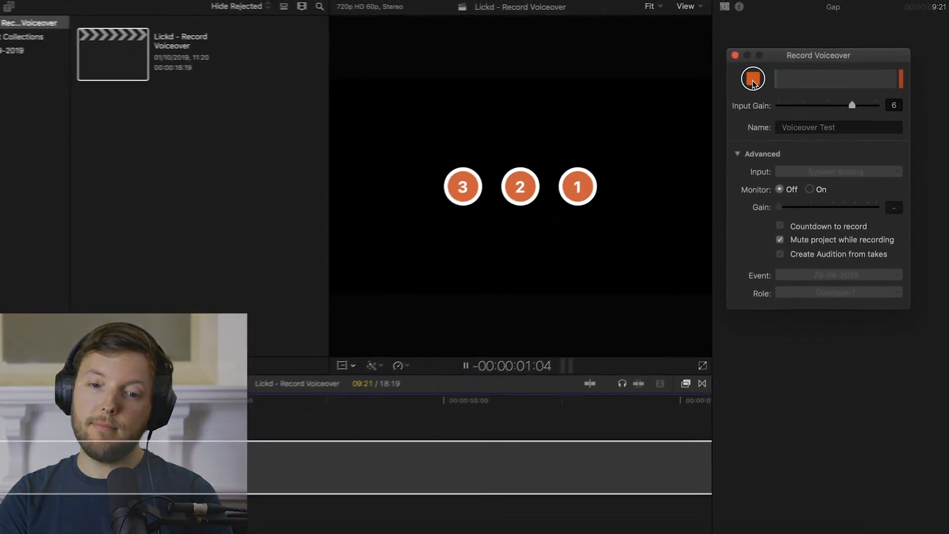
click(753, 78)
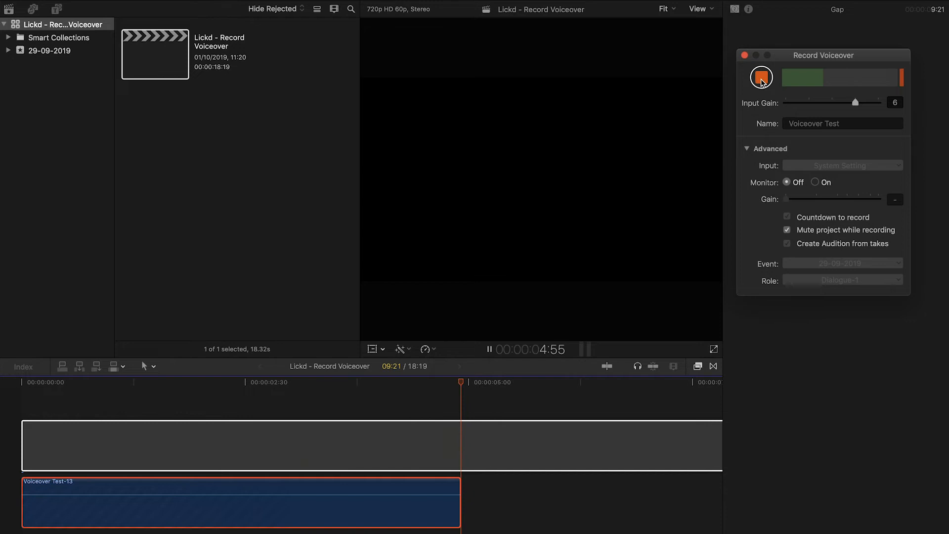
click(761, 78)
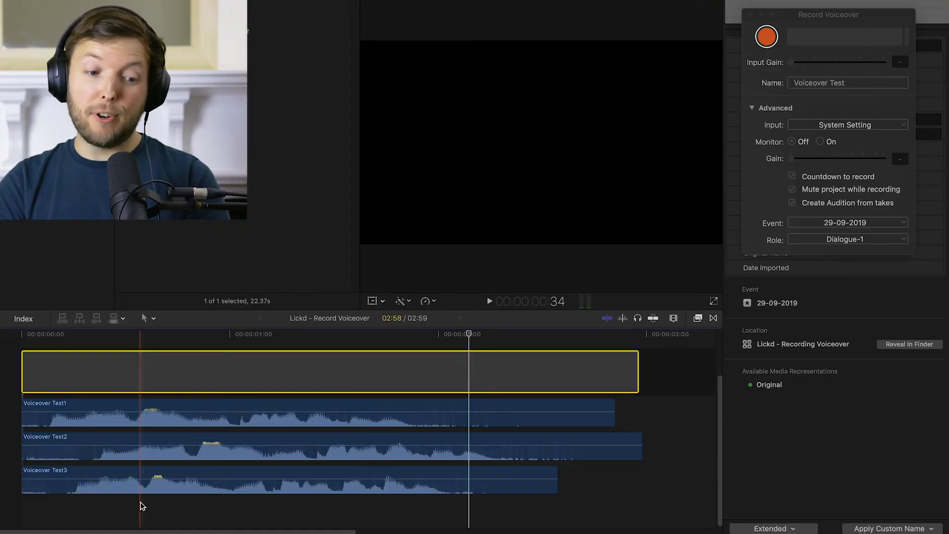
- Play back the three stacked takes together, stopping and restarting playback
click(95, 372)
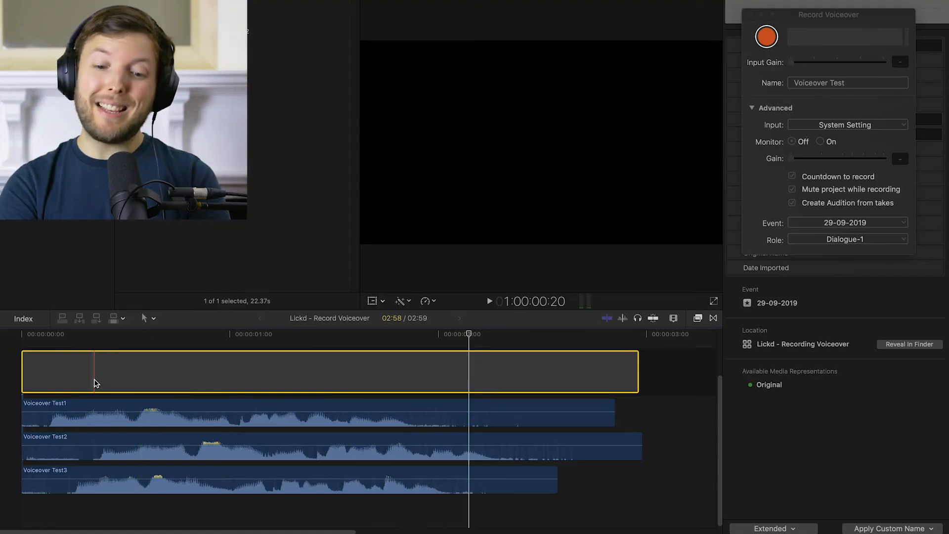
click(489, 301)
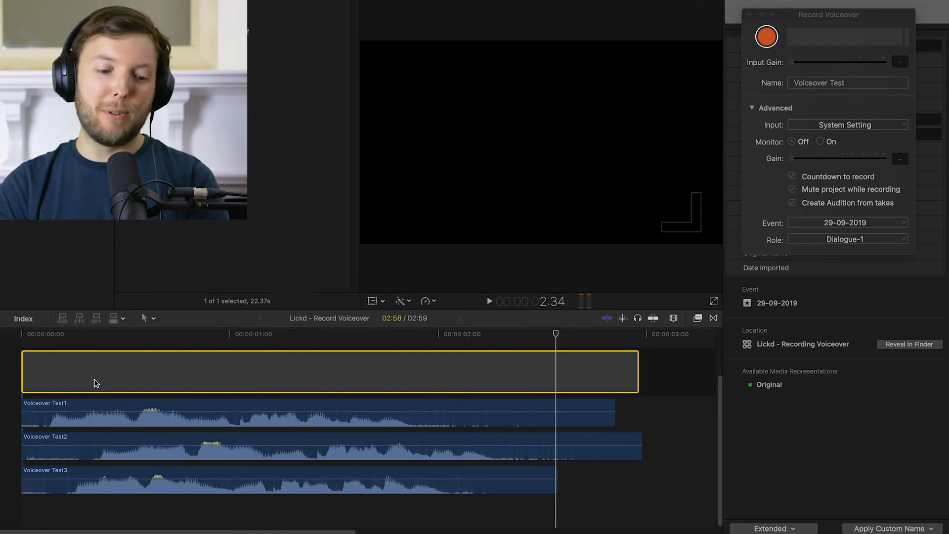
click(109, 372)
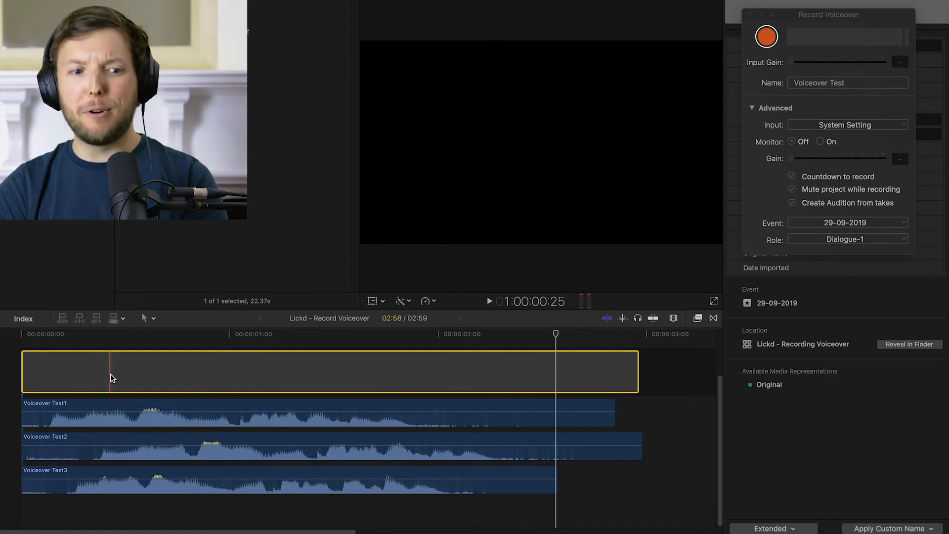
- Select Voiceover Test1, solo it with Option-S, and play only that take
click(112, 414)
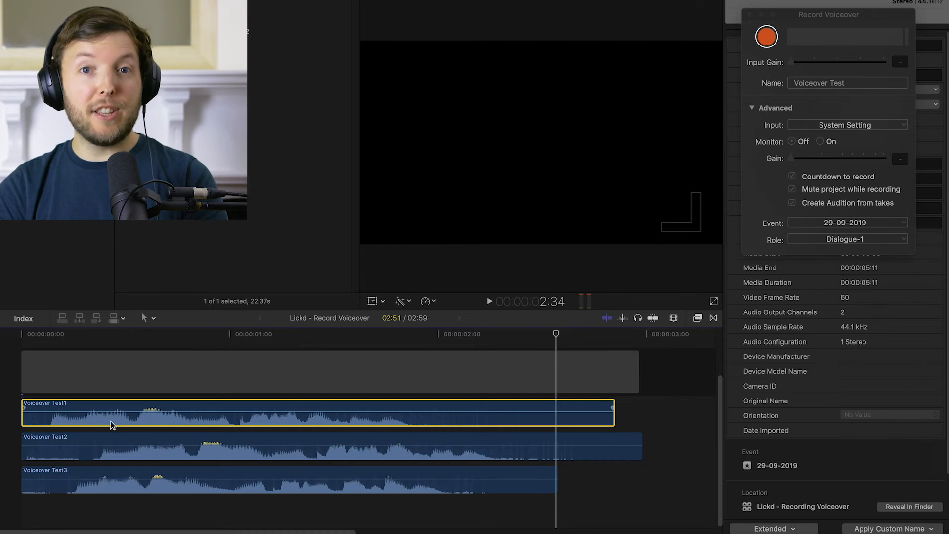
click(102, 415)
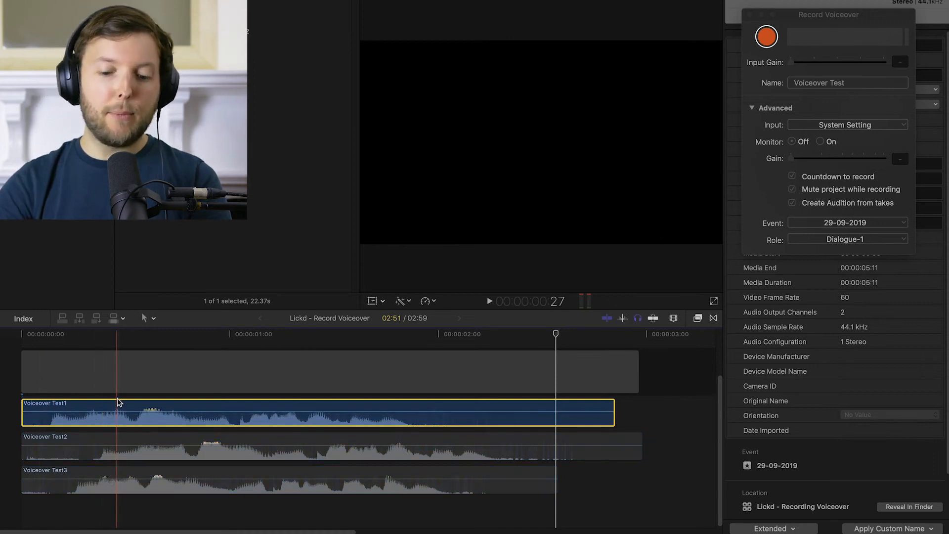
click(488, 301)
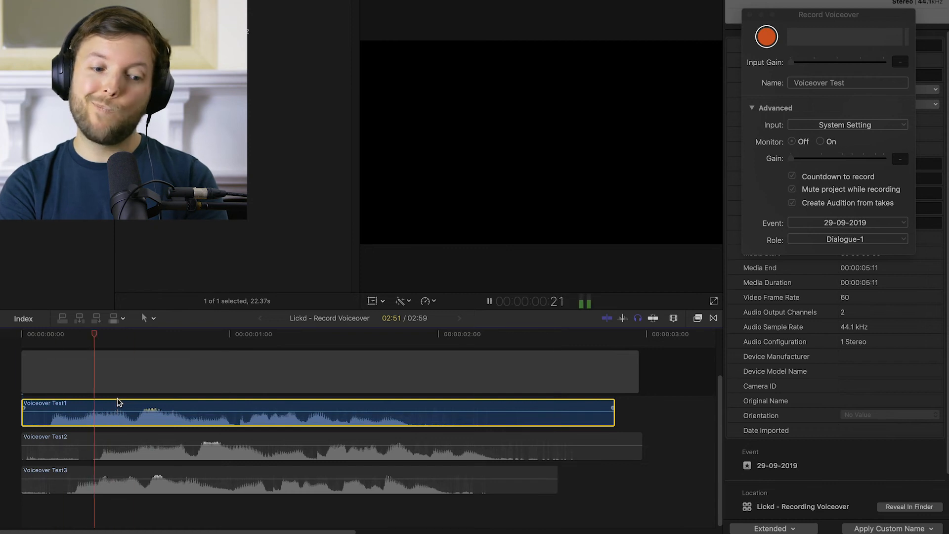